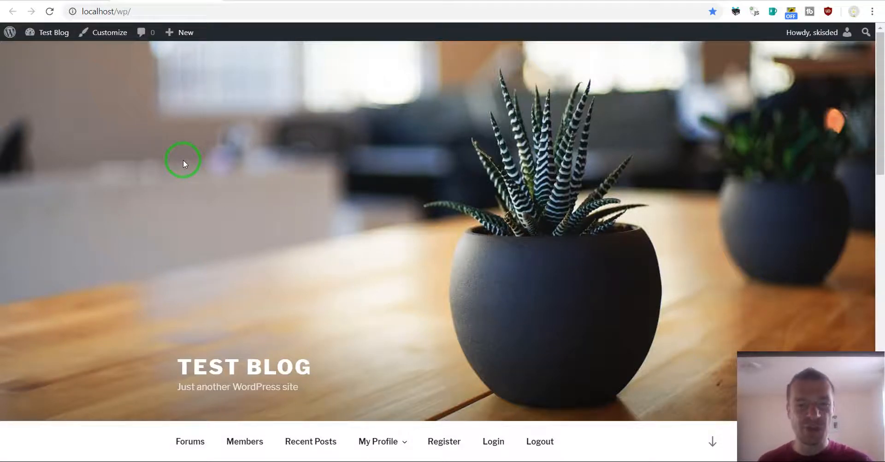
{"action": "mouse_move", "coordinate": [184, 111]}
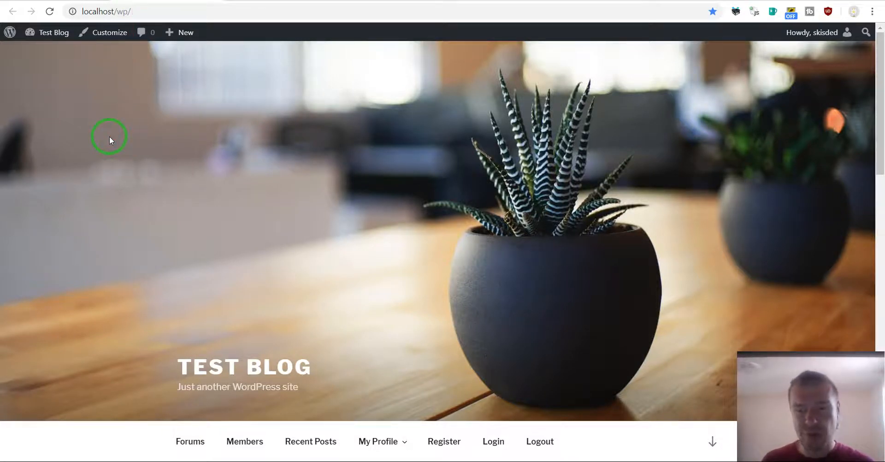
- Scroll the home page to Post Example and open it in the block editor
{"action": "scroll", "scroll_direction": "down", "scroll_amount": 3}
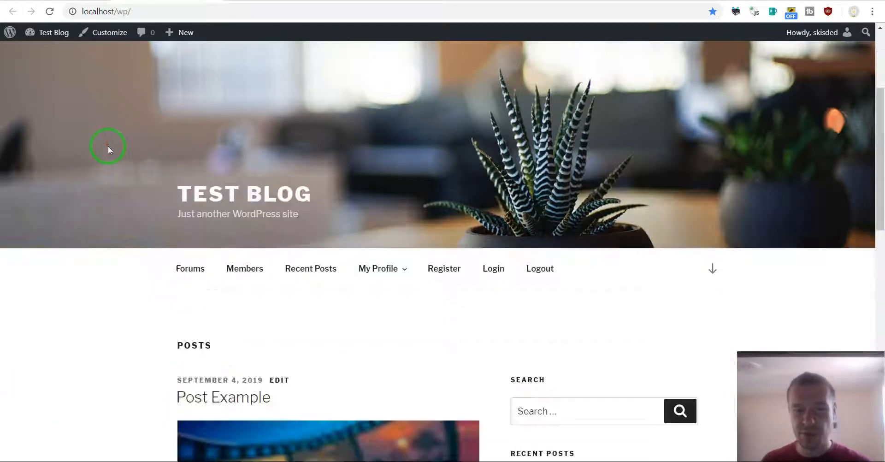
{"action": "scroll", "scroll_direction": "down", "scroll_amount": 3}
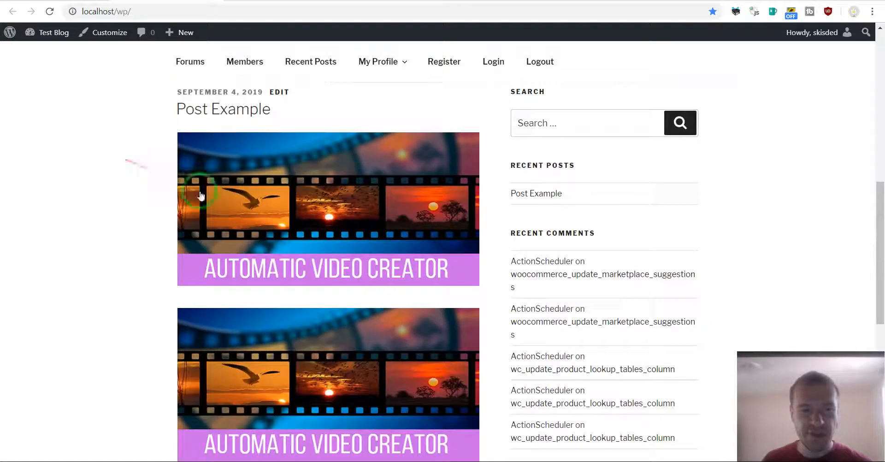
{"action": "scroll", "scroll_direction": "down", "scroll_amount": 3}
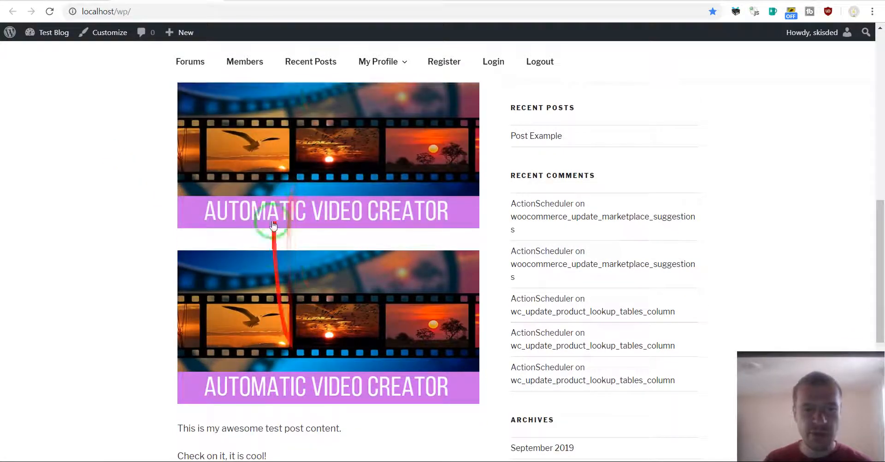
{"action": "scroll", "scroll_direction": "up", "scroll_amount": 3}
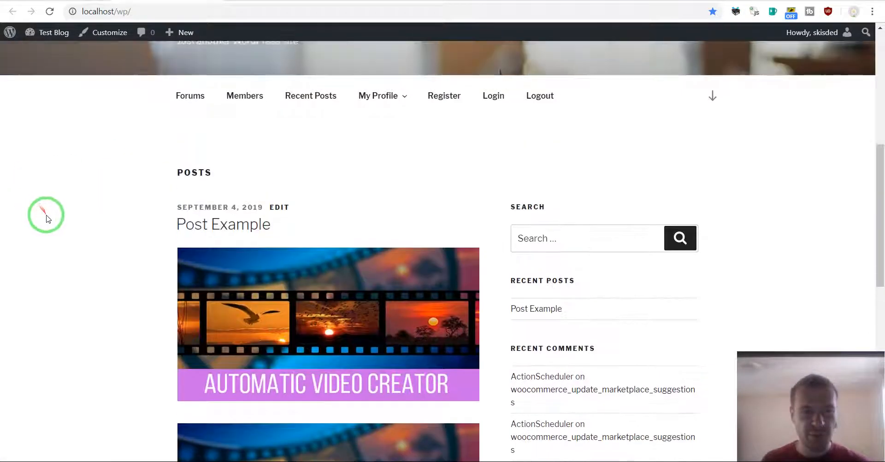
{"action": "scroll", "scroll_direction": "down", "scroll_amount": 3}
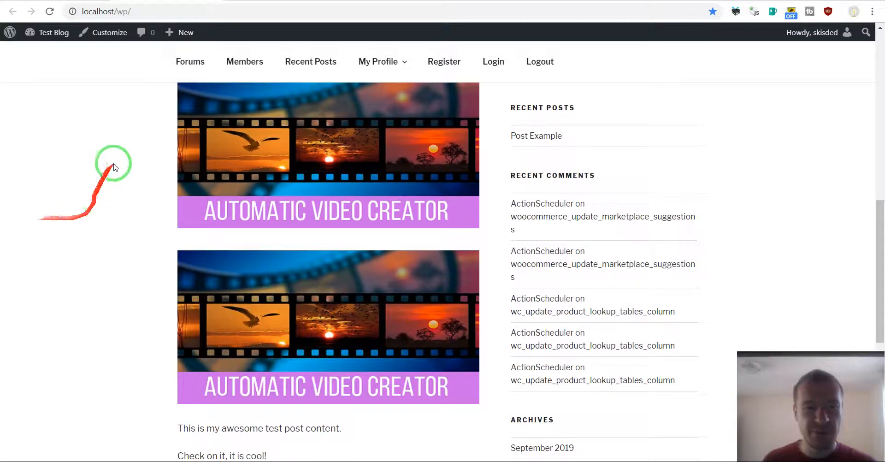
{"action": "left_click", "coordinate": [536, 135]}
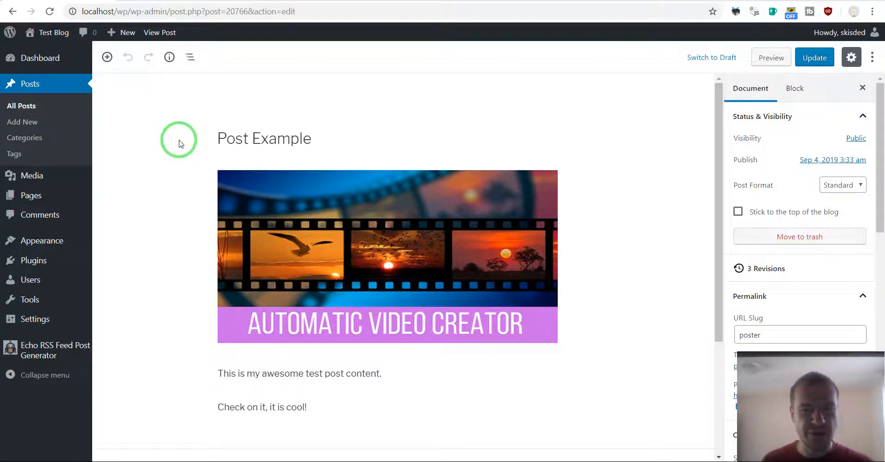
- Check Post Example's Featured Image panel, then return to the site's home page
{"action": "scroll", "scroll_direction": "down", "scroll_amount": 3}
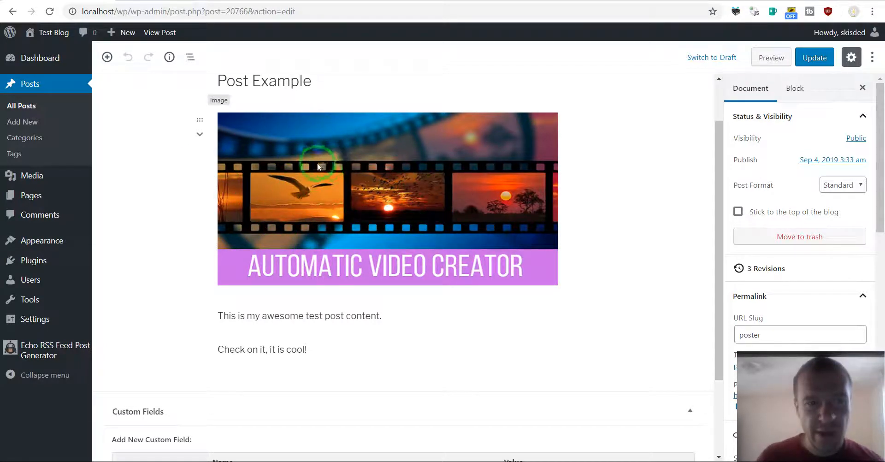
{"action": "mouse_move", "coordinate": [225, 123]}
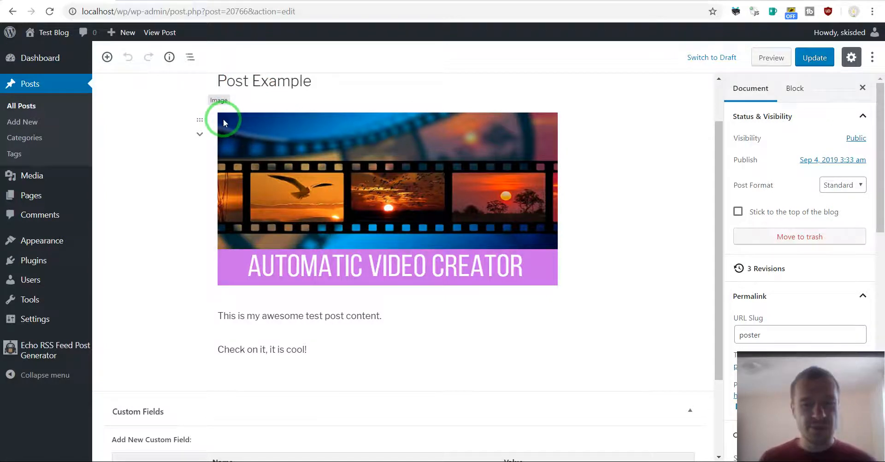
{"action": "scroll", "scroll_direction": "down", "scroll_amount": 3}
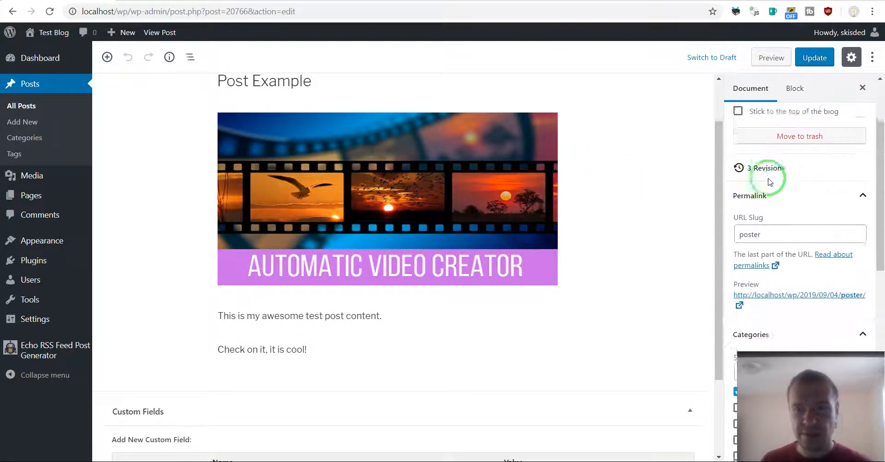
{"action": "scroll", "scroll_direction": "down", "scroll_amount": 3}
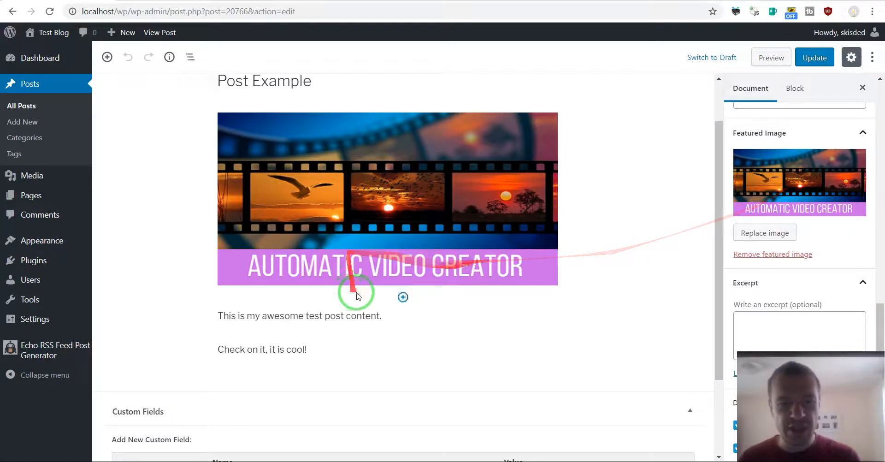
{"action": "left_click", "coordinate": [160, 32]}
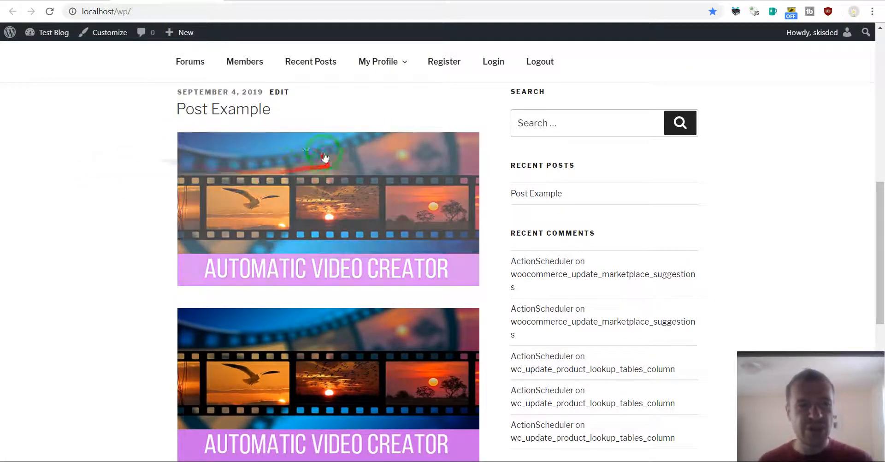
- Scroll down the page while heading to Echo RSS Feed Post Generator Main Settings
{"action": "scroll", "scroll_direction": "down", "scroll_amount": 3}
{"action": "type", "text": "strip"}
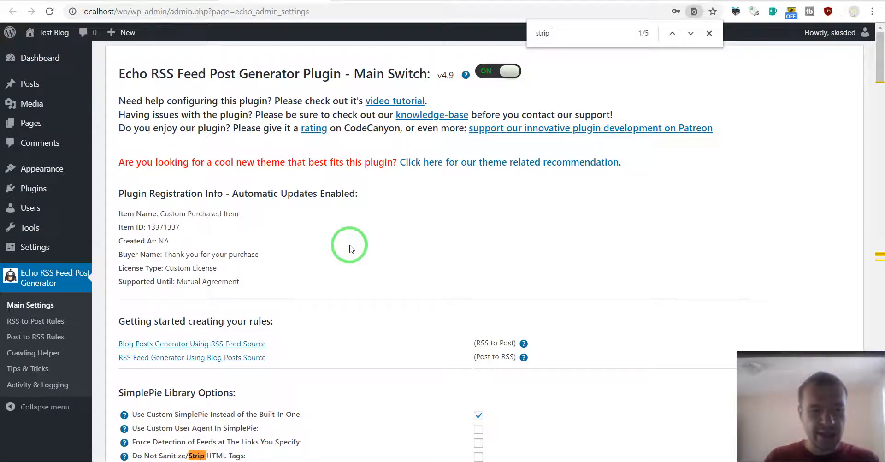
- Search Main Settings for 'image' and scroll to the Post Images Options
{"action": "type", "text": "images"}
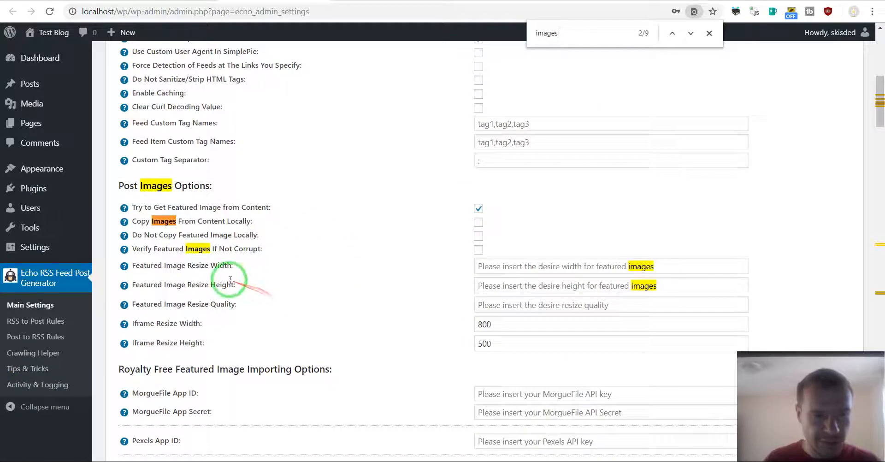
{"action": "scroll", "scroll_direction": "down", "scroll_amount": 3}
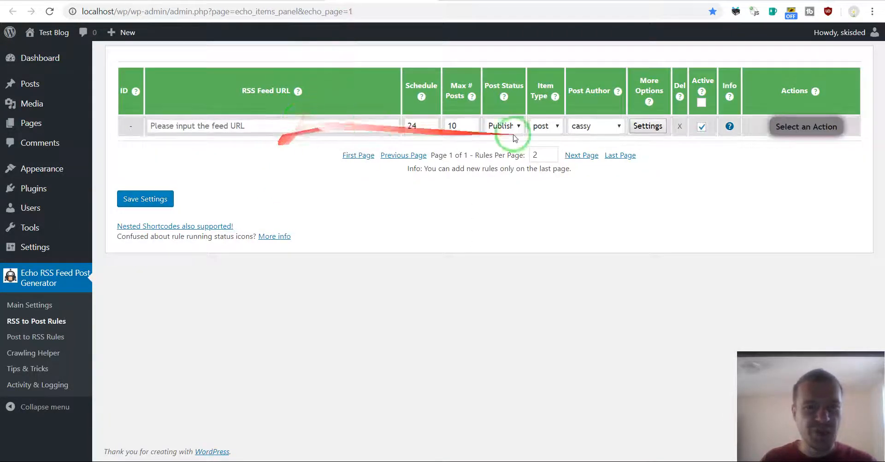
- Open the rule's Advanced Settings and scroll to Strip Images From Post Content
{"action": "left_click", "coordinate": [647, 126]}
{"action": "type", "text": "images"}
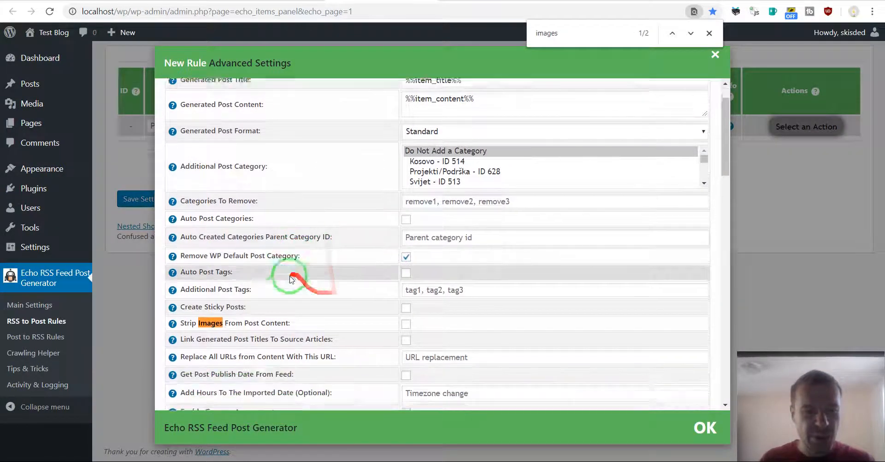
{"action": "scroll", "scroll_direction": "down", "scroll_amount": 3}
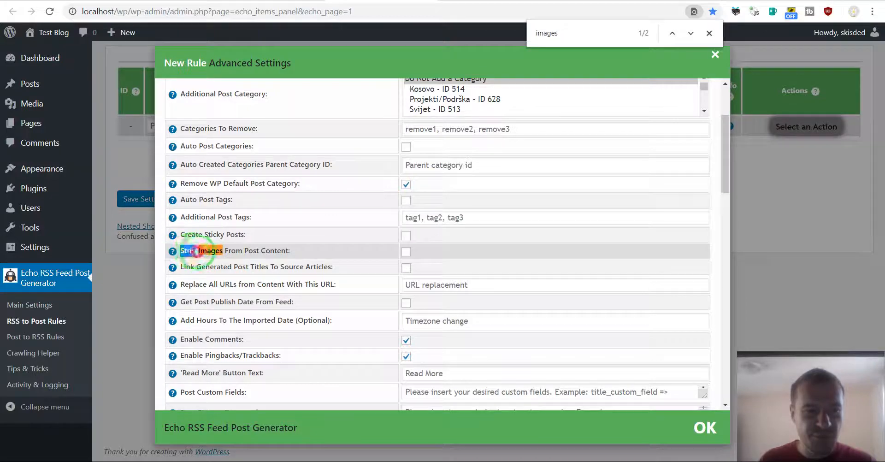
{"action": "scroll", "scroll_direction": "down", "scroll_amount": 3}
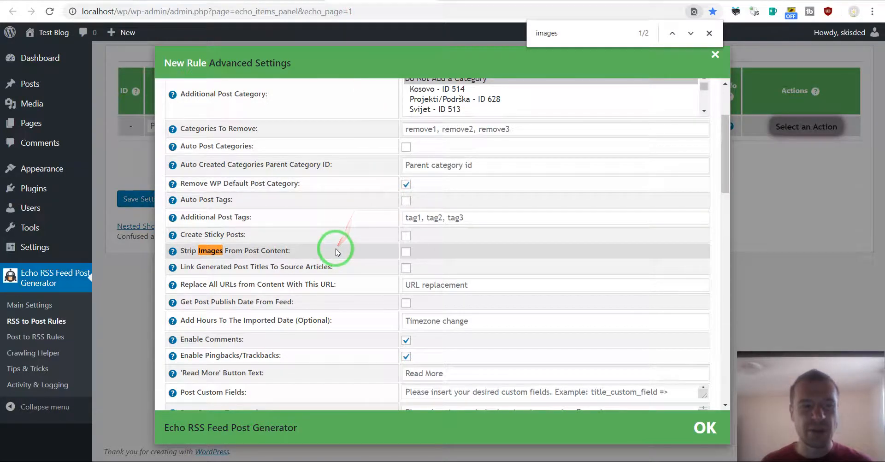
{"action": "scroll", "scroll_direction": "down", "scroll_amount": 3}
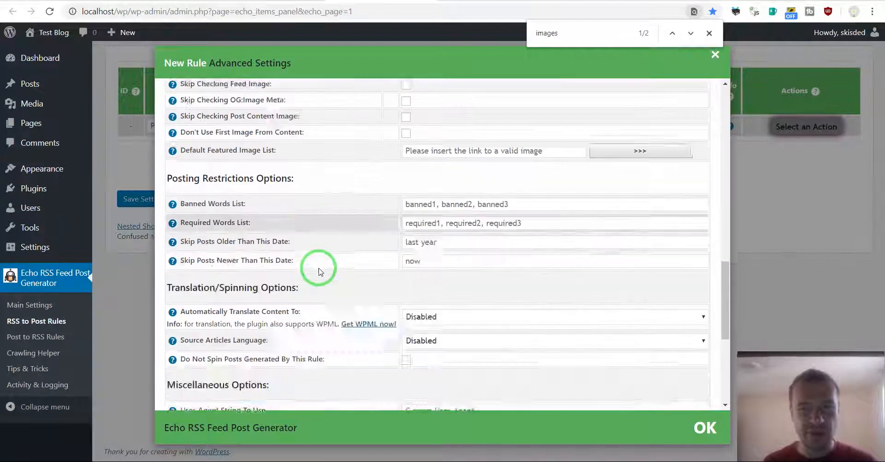
{"action": "scroll", "scroll_direction": "down", "scroll_amount": 3}
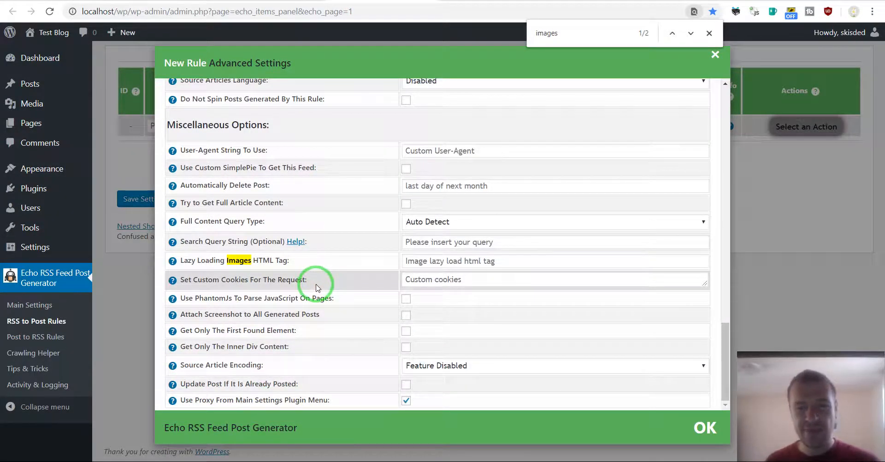
{"action": "mouse_move", "coordinate": [303, 294]}
{"action": "type", "text": "feat"}
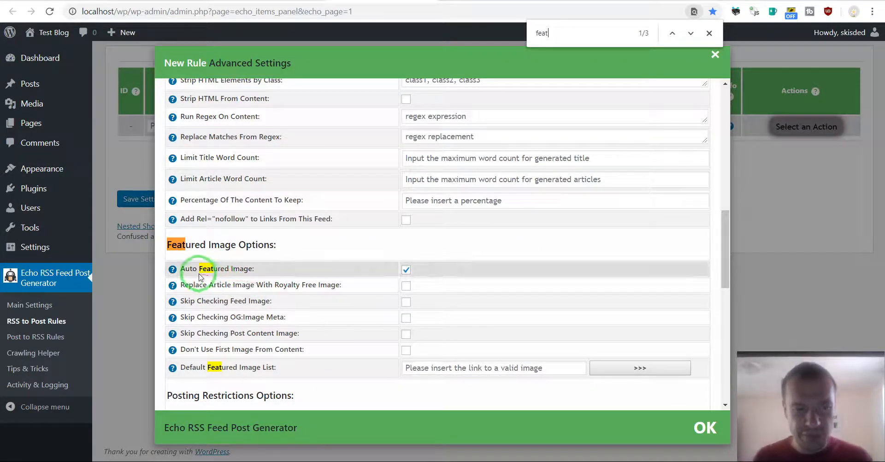
- Select the Auto Featured Image option label in the Advanced Settings popup
{"action": "double_click", "coordinate": [215, 269]}
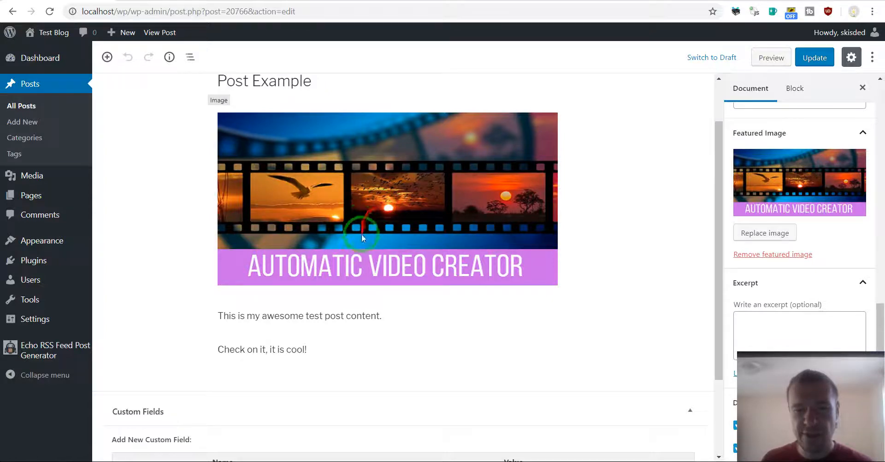
- Scroll up and select the in-content banner image block in Post Example
{"action": "scroll", "scroll_direction": "up", "scroll_amount": 3}
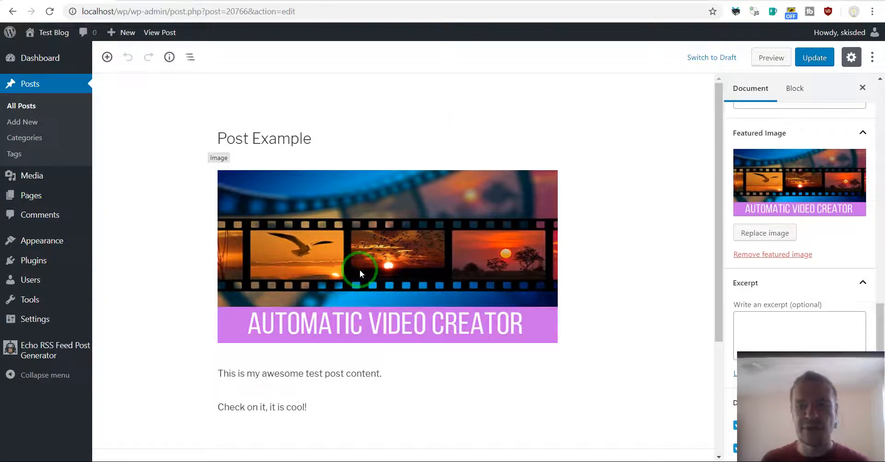
{"action": "left_click", "coordinate": [160, 32]}
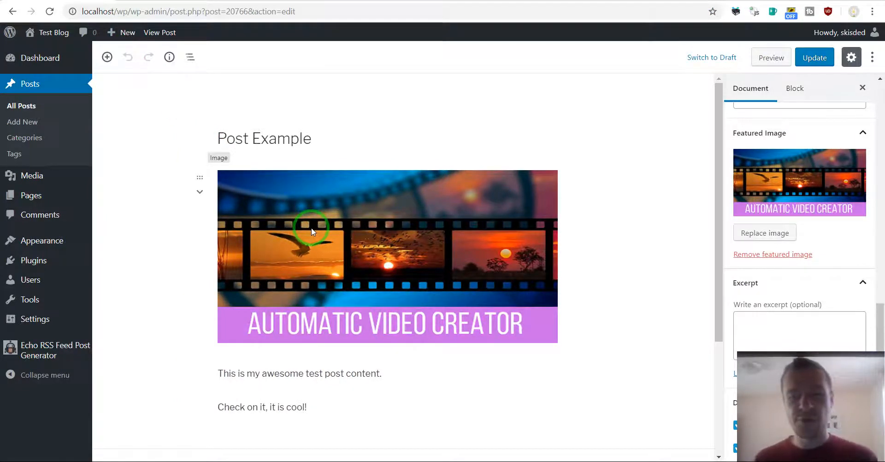
{"action": "mouse_move", "coordinate": [41, 240]}
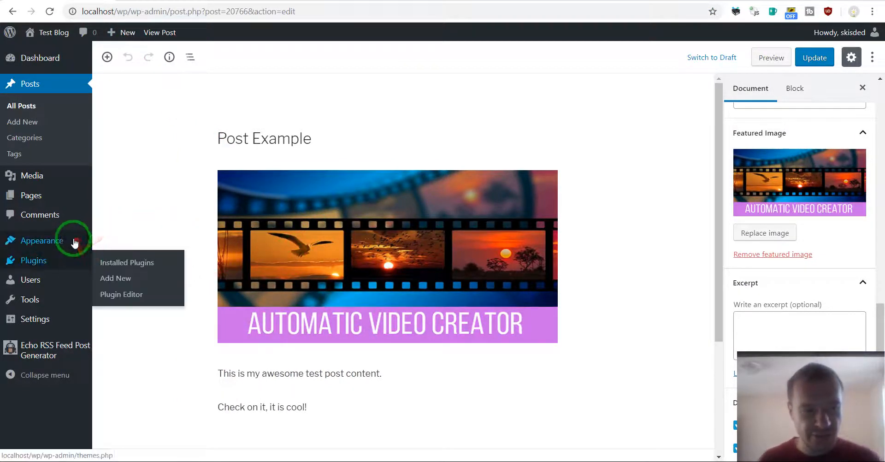
{"action": "mouse_move", "coordinate": [181, 242]}
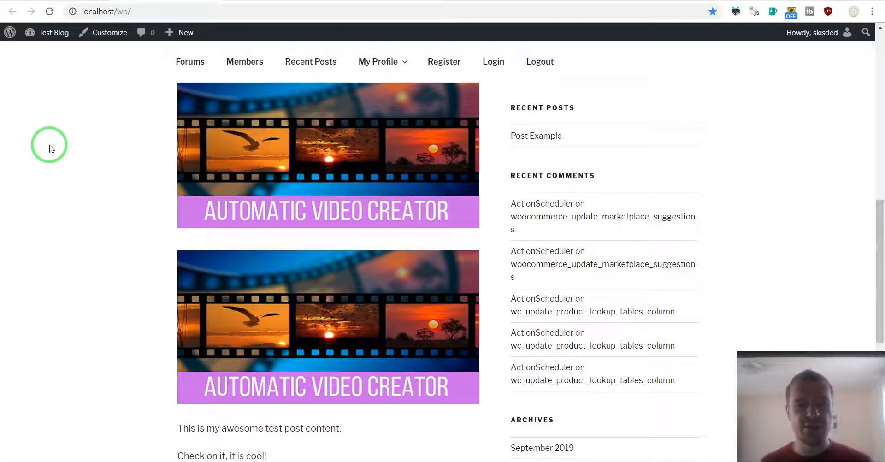
{"action": "mouse_move", "coordinate": [38, 173]}
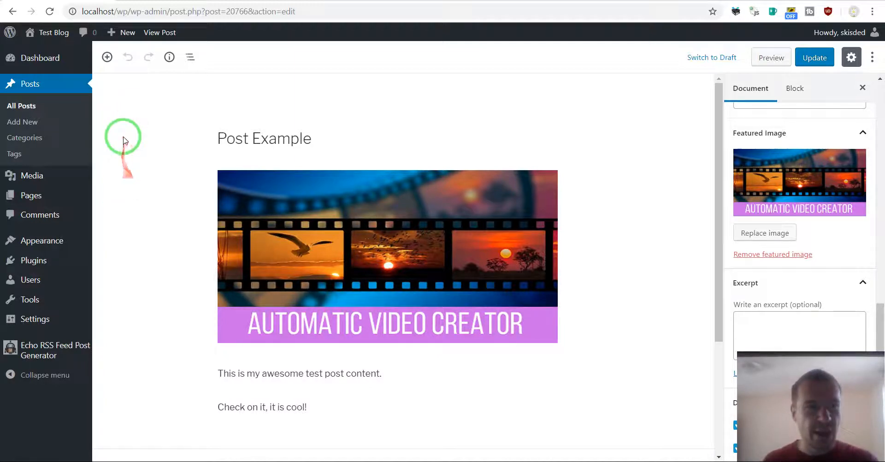
- Open Appearance > Customize for the Test Blog site
{"action": "left_click", "coordinate": [160, 33]}
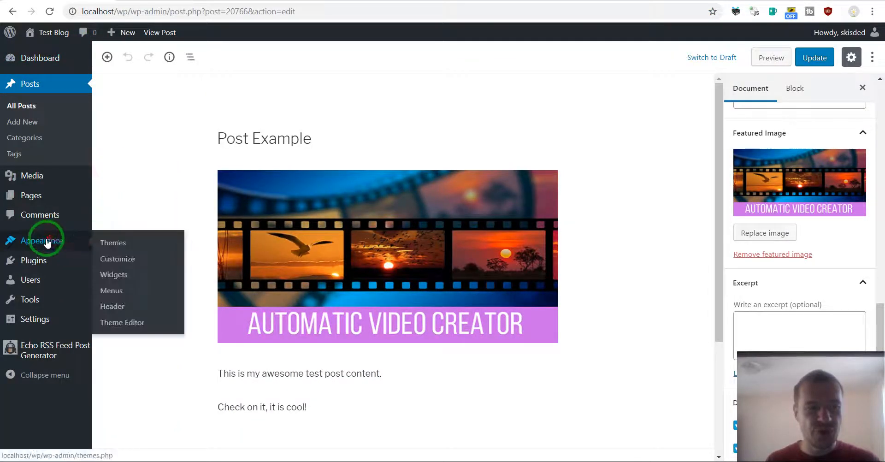
{"action": "left_click", "coordinate": [117, 259]}
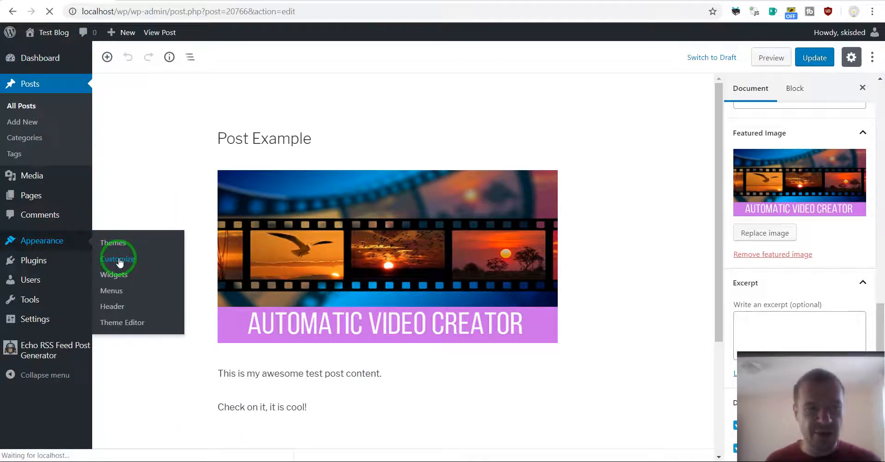
{"action": "left_click", "coordinate": [118, 258]}
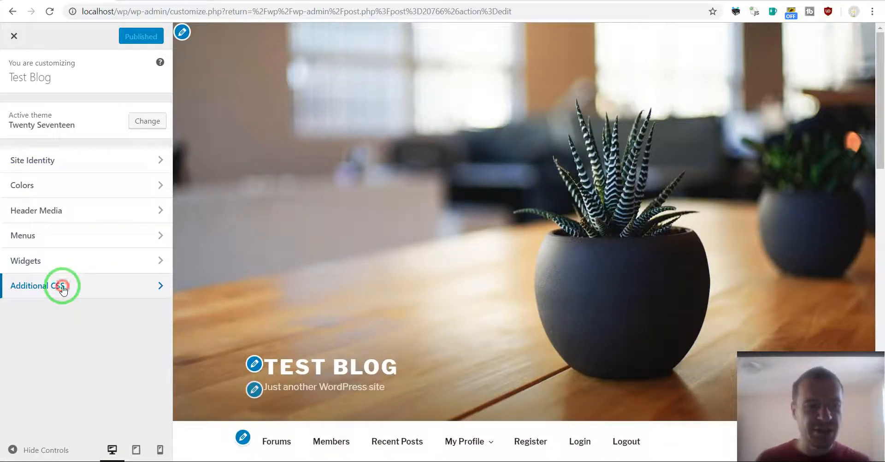
- Open Additional CSS, go back, reopen it and focus the empty CSS box
{"action": "left_click", "coordinate": [37, 285]}
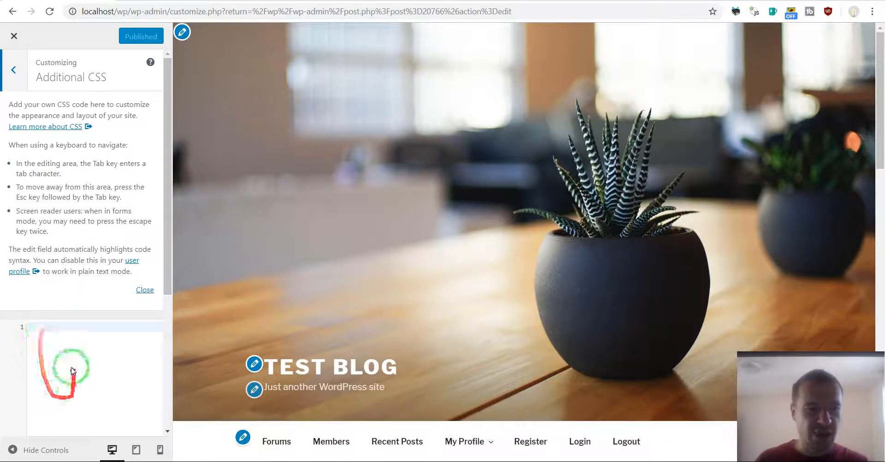
{"action": "left_click", "coordinate": [13, 70]}
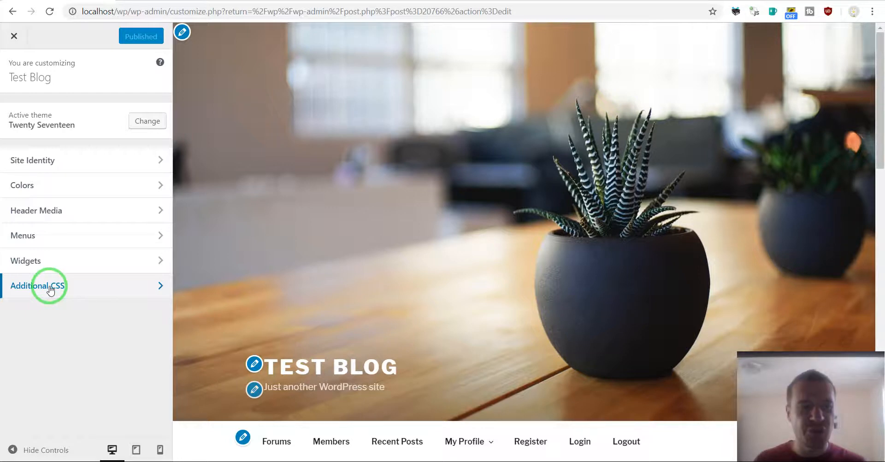
{"action": "left_click", "coordinate": [40, 286]}
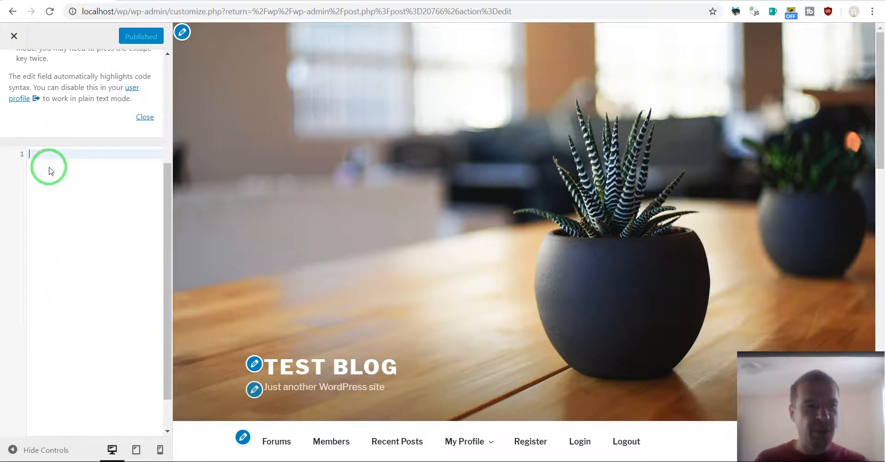
{"action": "left_click", "coordinate": [15, 35]}
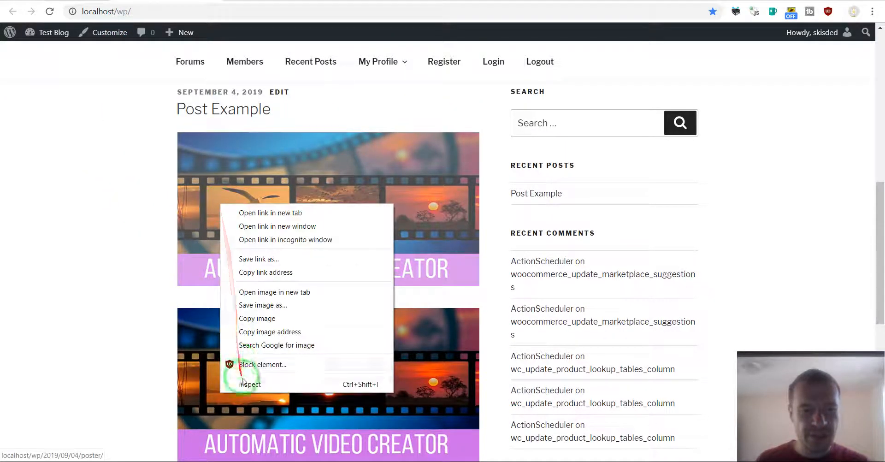
{"action": "mouse_move", "coordinate": [250, 384]}
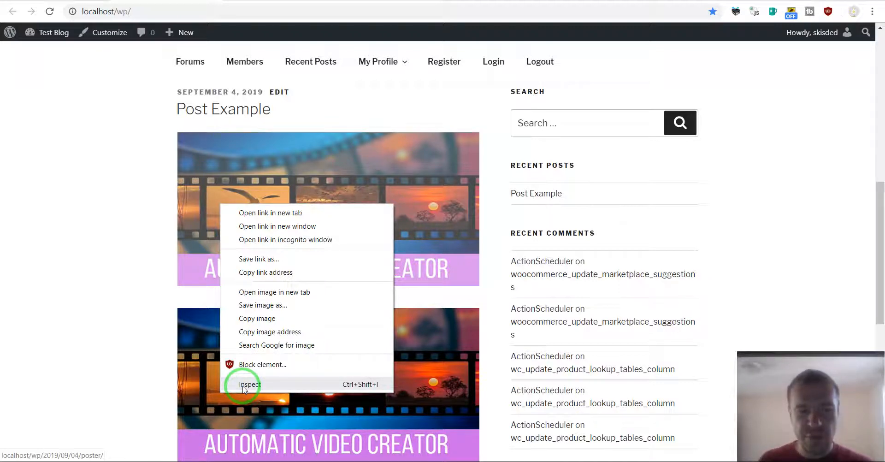
{"action": "mouse_move", "coordinate": [186, 372]}
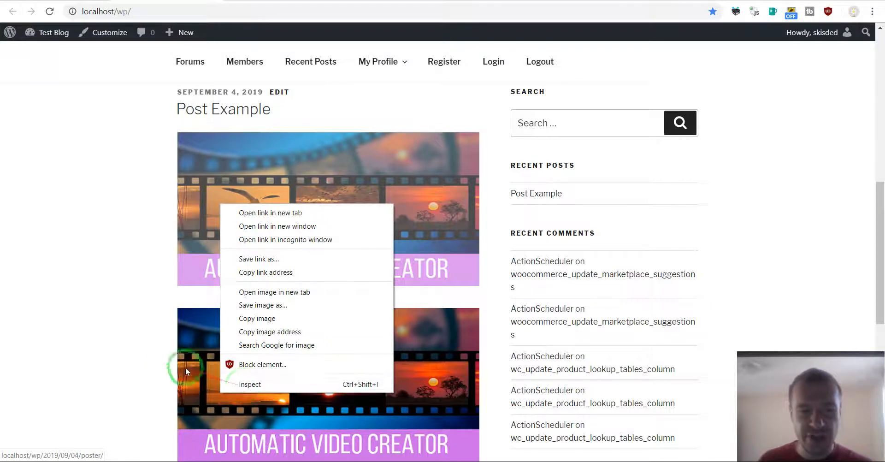
{"action": "mouse_move", "coordinate": [198, 336]}
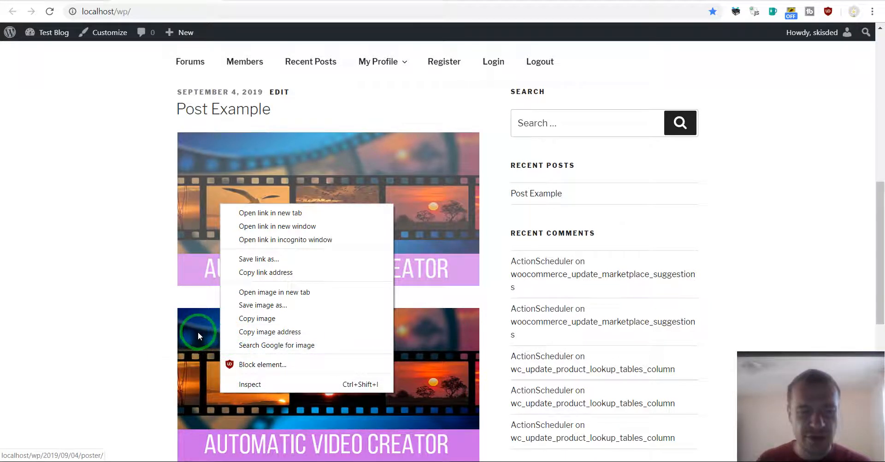
{"action": "mouse_move", "coordinate": [250, 384]}
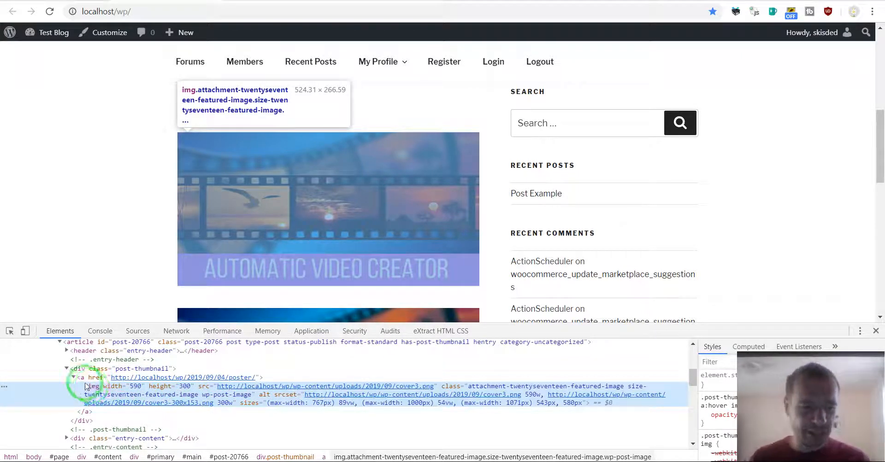
{"action": "mouse_move", "coordinate": [350, 392]}
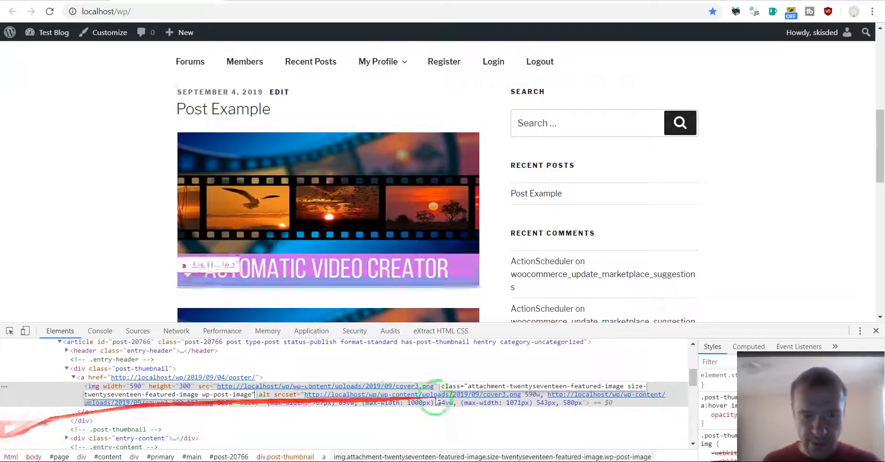
{"action": "mouse_move", "coordinate": [474, 387]}
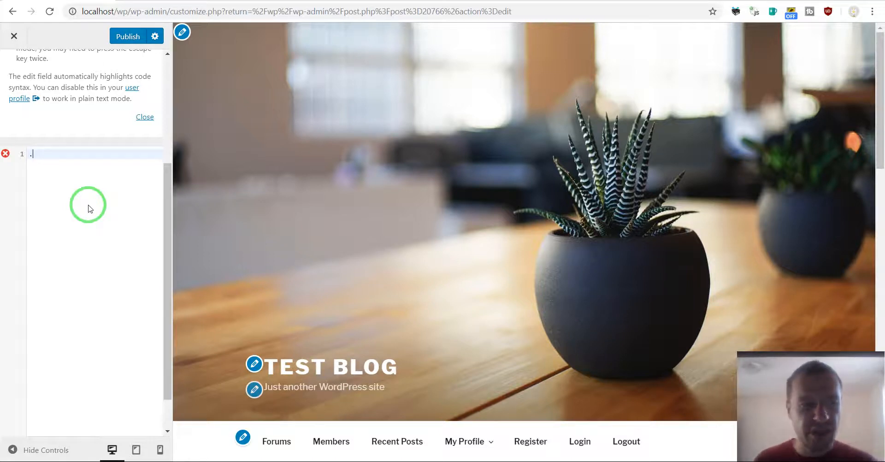
- Type the rule '.wp-post-image { display:none; }' into Additional CSS
{"action": "type", "text": ".wp-post-image"}
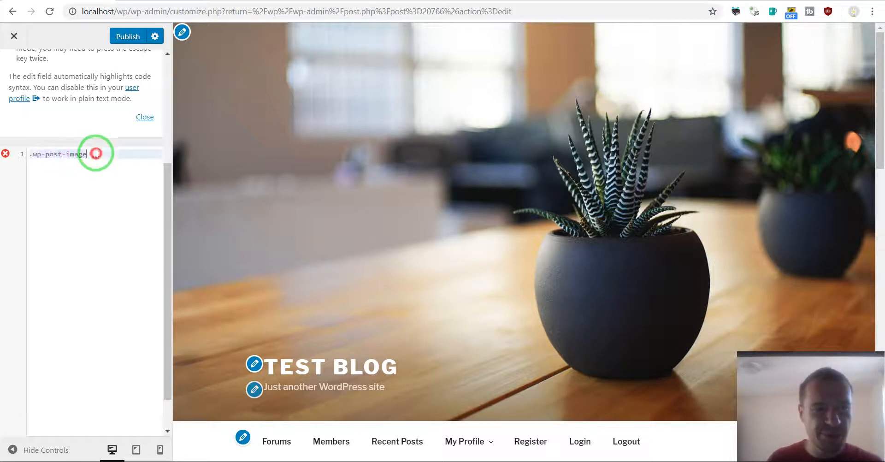
{"action": "key", "text": "enter"}
{"action": "type", "text": "{"}
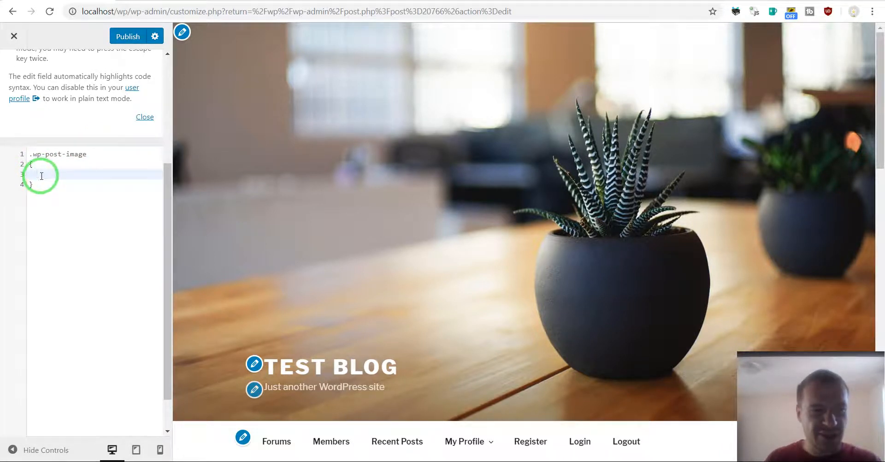
{"action": "type", "text": "display:n"}
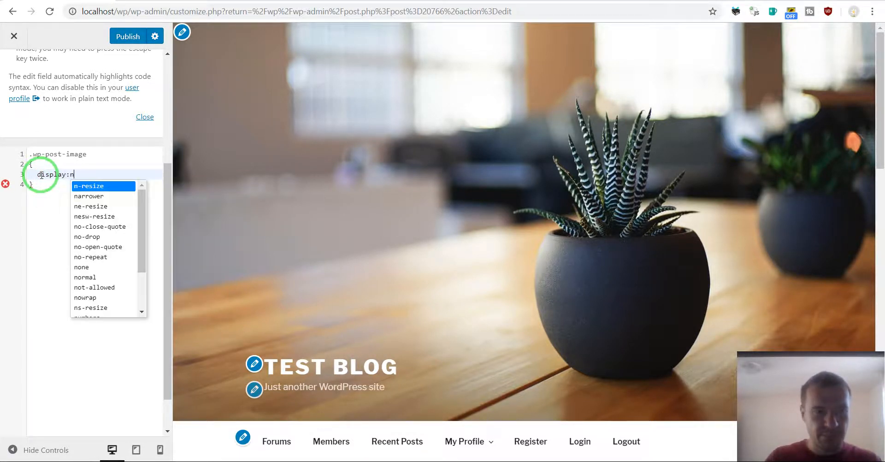
{"action": "type", "text": "one;"}
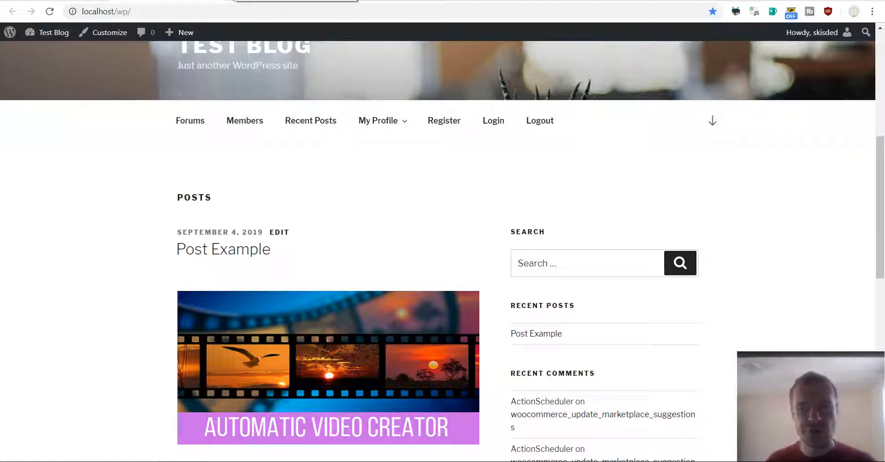
{"action": "mouse_move", "coordinate": [186, 33]}
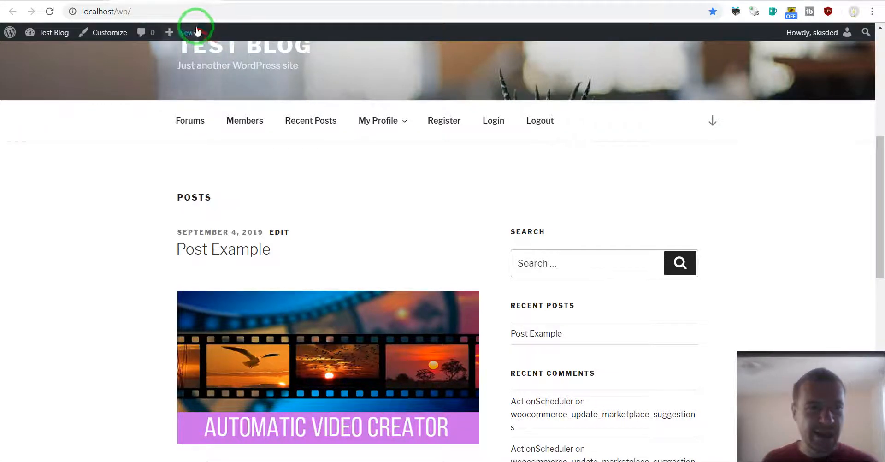
{"action": "mouse_move", "coordinate": [195, 11]}
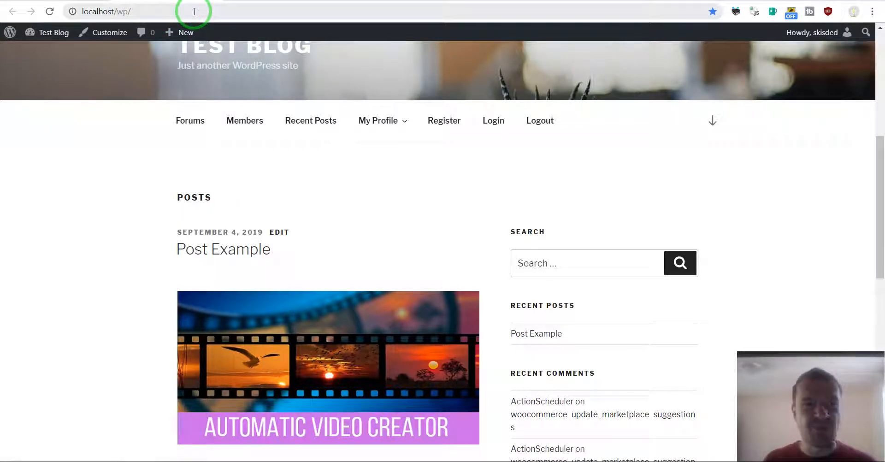